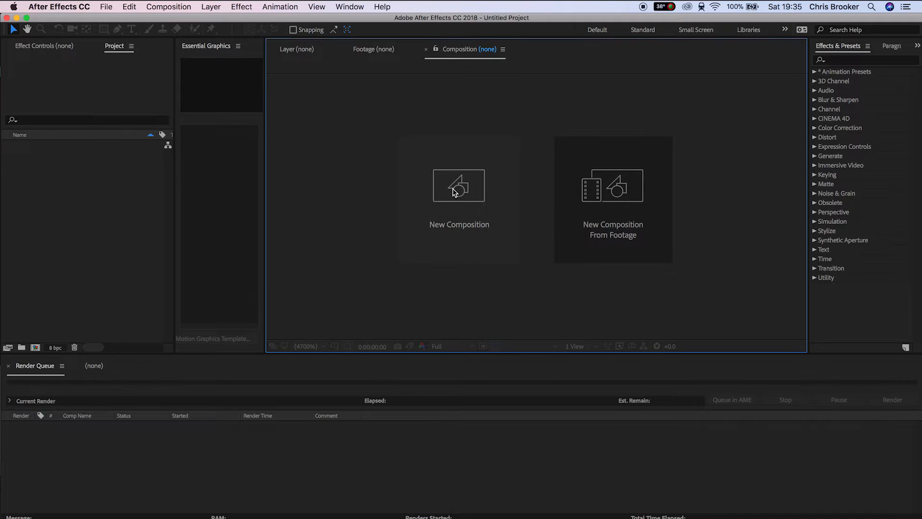
# Step: Create a new 1920×1080 composition named TrimPaths
pyautogui.click(459, 184)
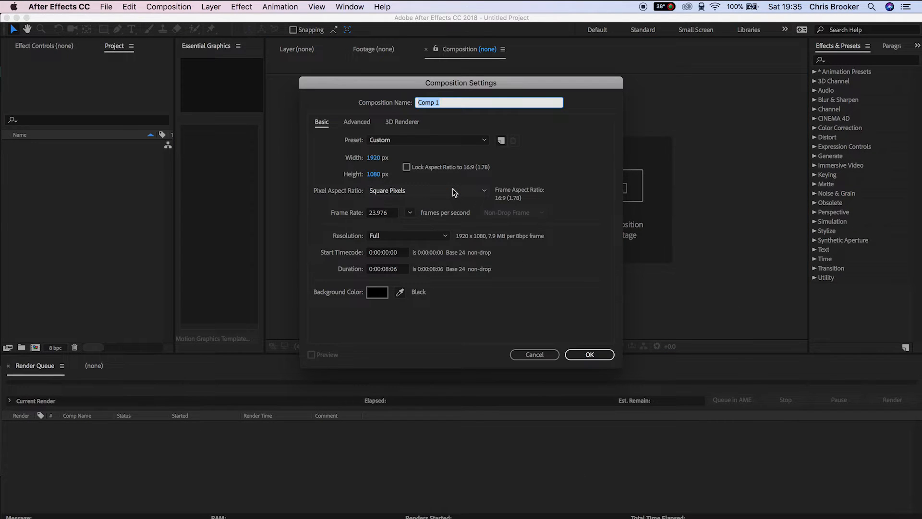
pyautogui.write('TrimPaths')
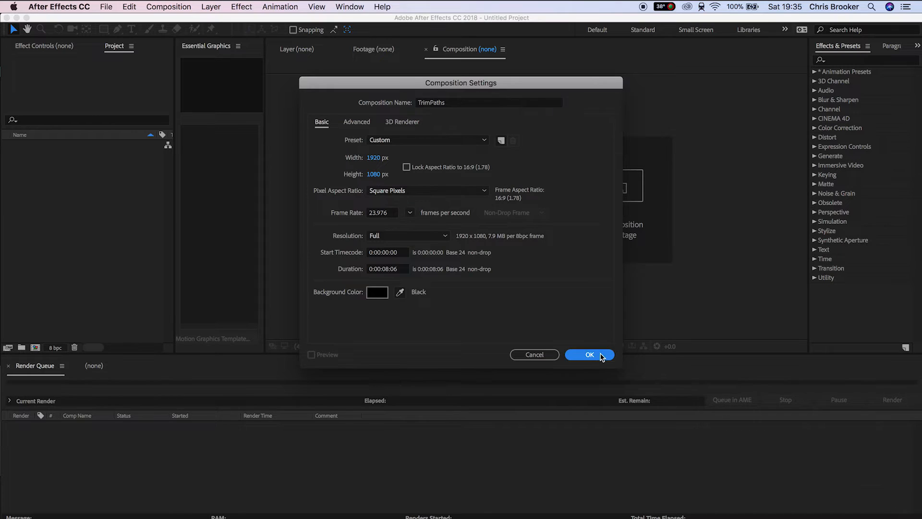
pyautogui.click(589, 355)
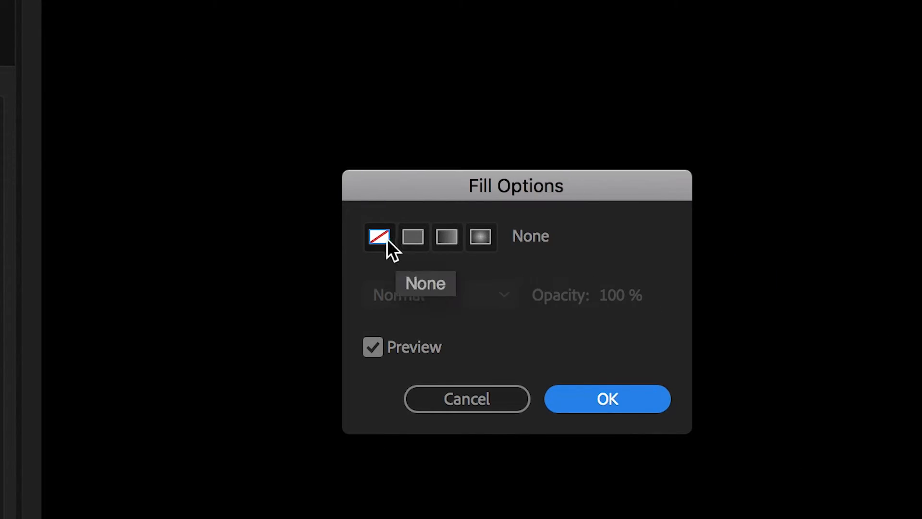
# Step: Set the shape Fill to None and the Stroke colour to white (FFFFFF)
pyautogui.click(606, 399)
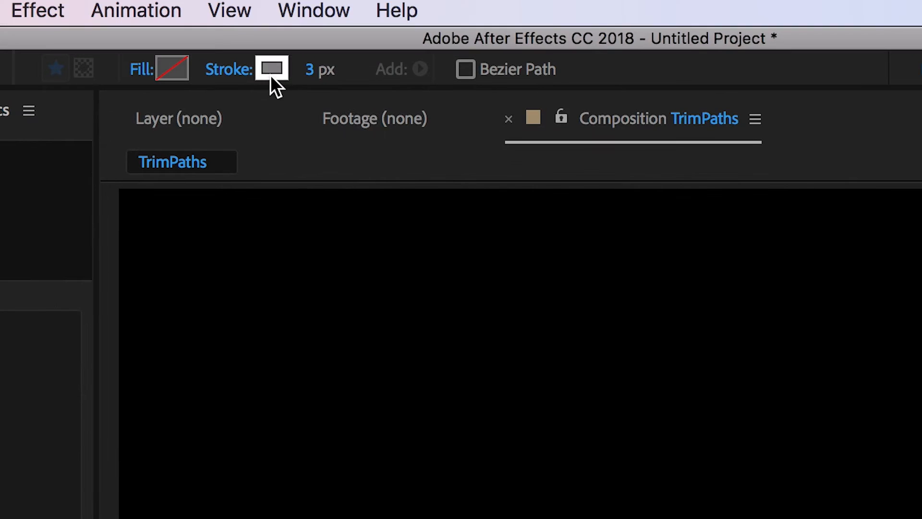
pyautogui.click(271, 69)
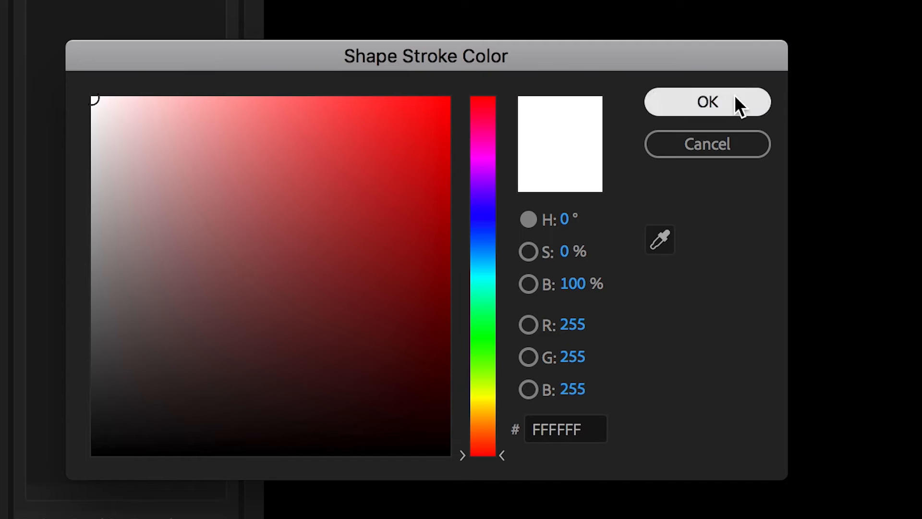
pyautogui.click(708, 102)
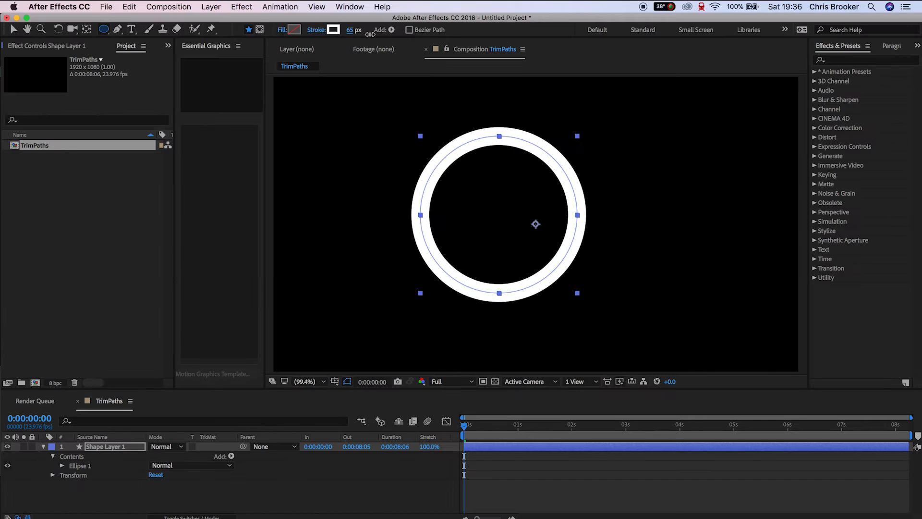
# Step: Thin the circle's stroke to 32 px and adjust the viewer's grid and guide options
pyautogui.moveTo(355, 30); pyautogui.dragTo(350, 30)
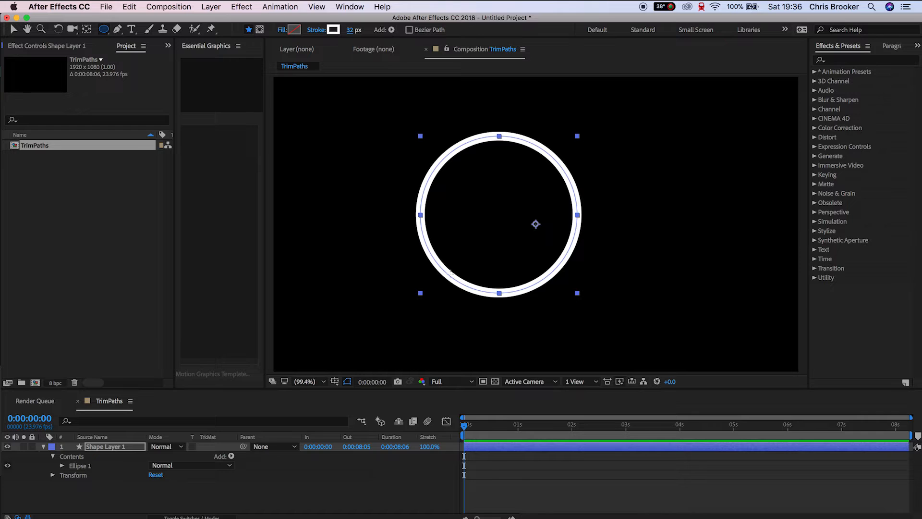
pyautogui.click(347, 381)
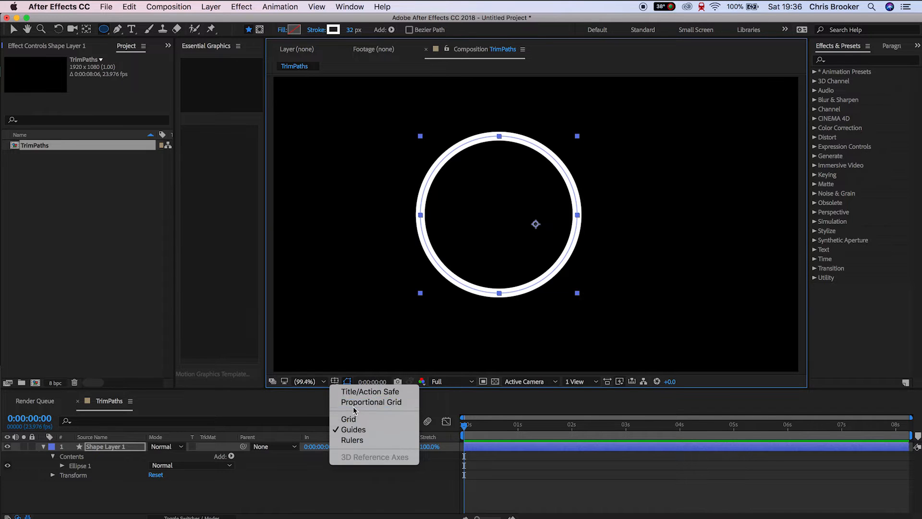
pyautogui.click(348, 419)
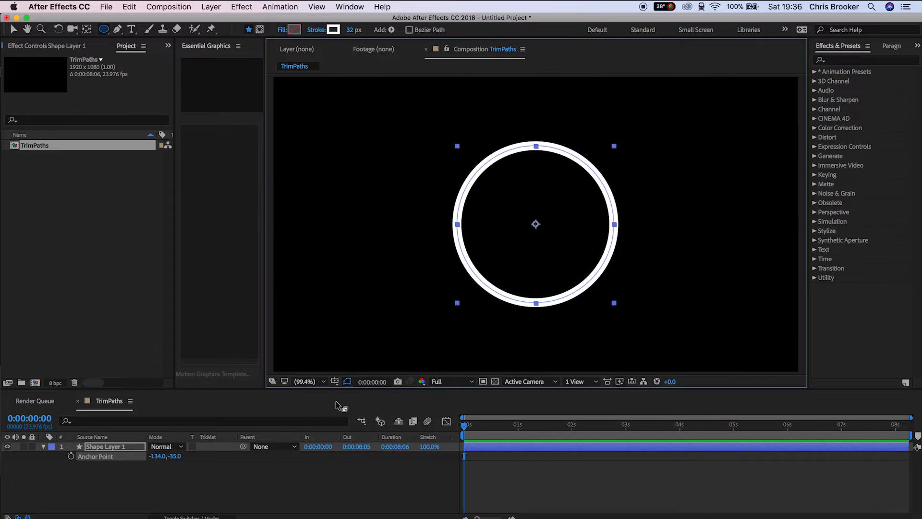
pyautogui.moveTo(53, 461)
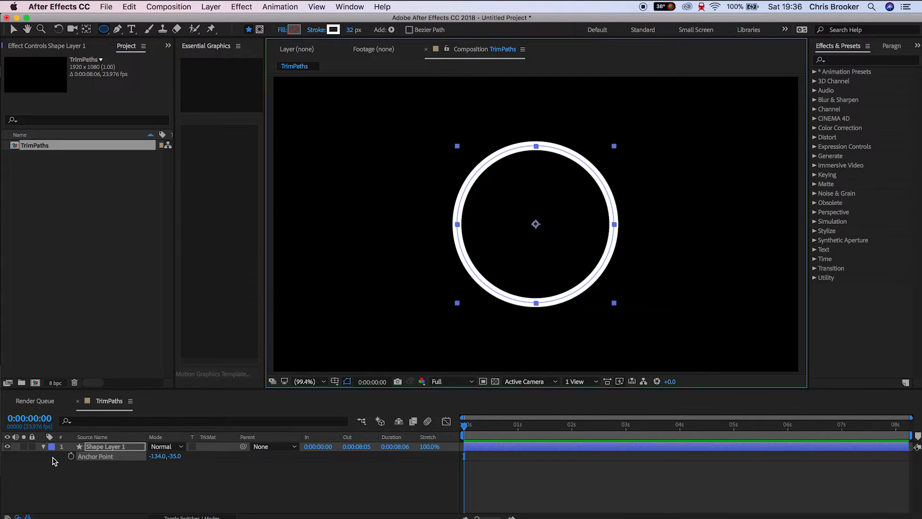
# Step: Reveal Shape Layer 1's Contents and Ellipse 1 path, stroke and fill, hiding Transform
pyautogui.click(43, 447)
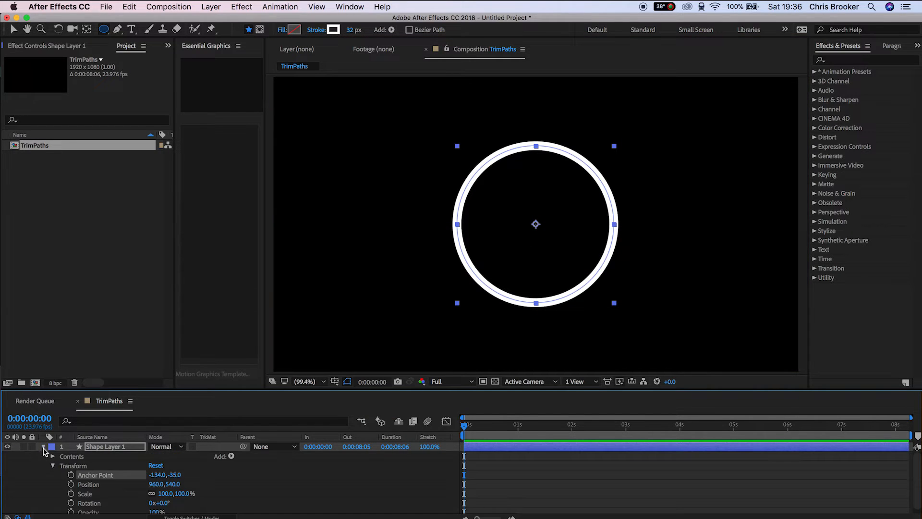
pyautogui.click(53, 456)
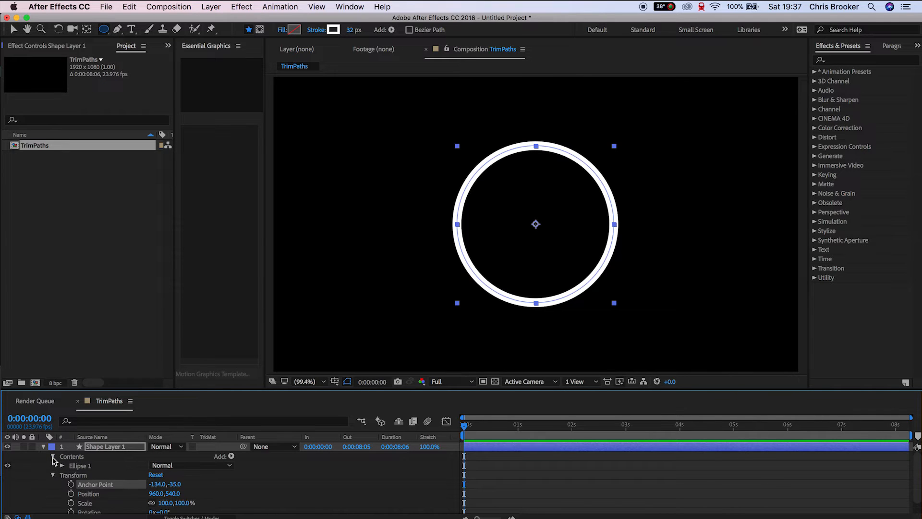
pyautogui.click(63, 465)
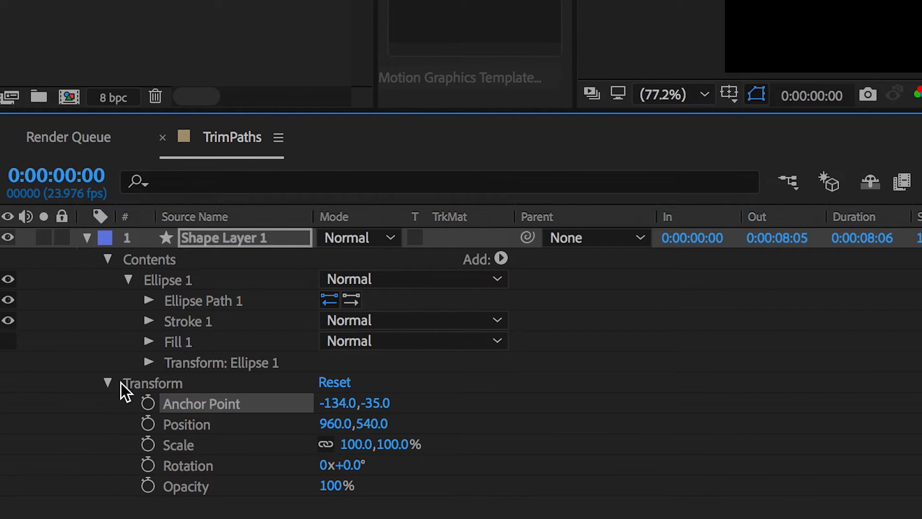
pyautogui.click(107, 384)
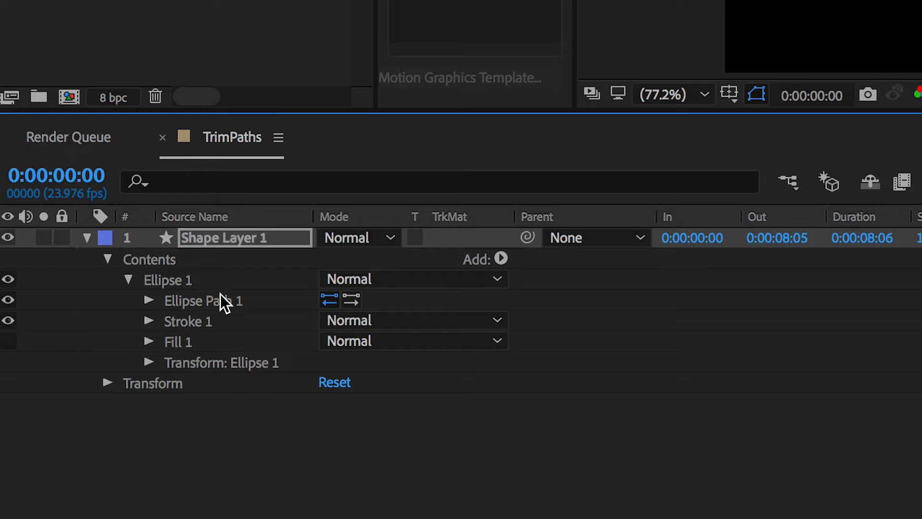
pyautogui.moveTo(247, 309)
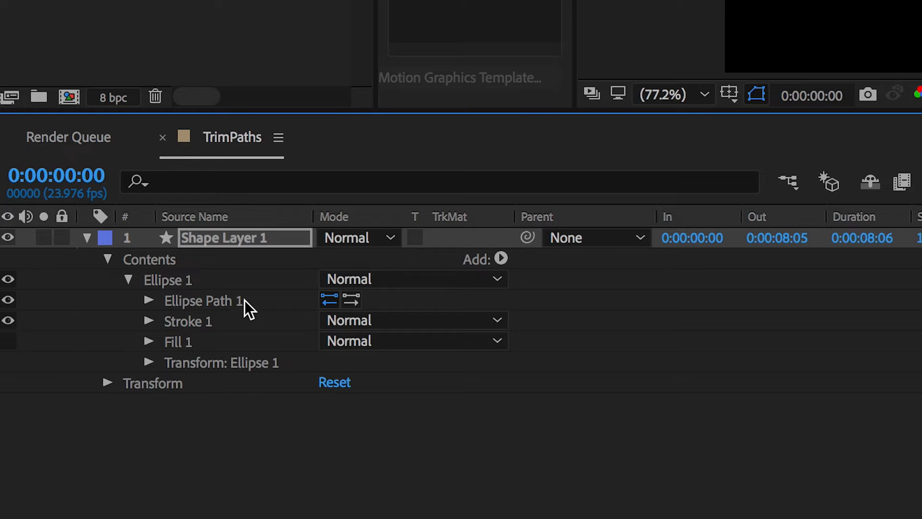
# Step: Add a Trim Paths operator to the circle's shape layer
pyautogui.click(500, 258)
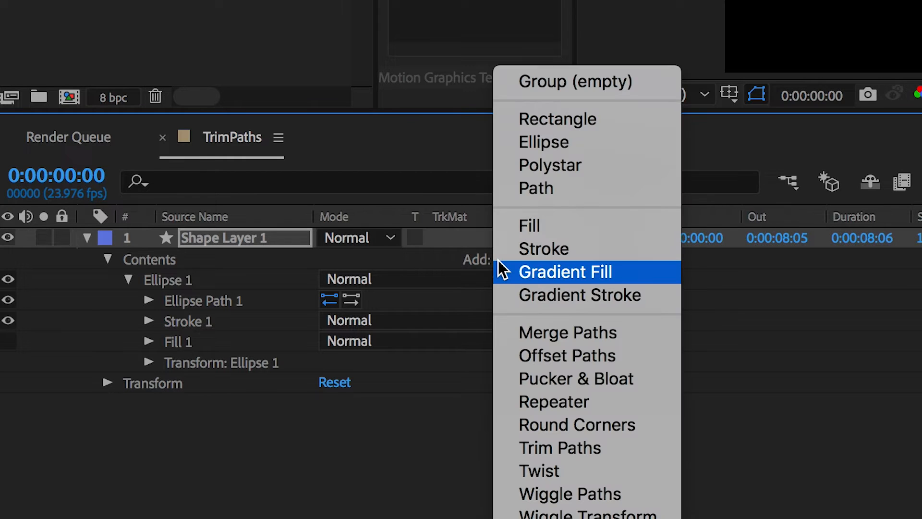
pyautogui.moveTo(560, 448)
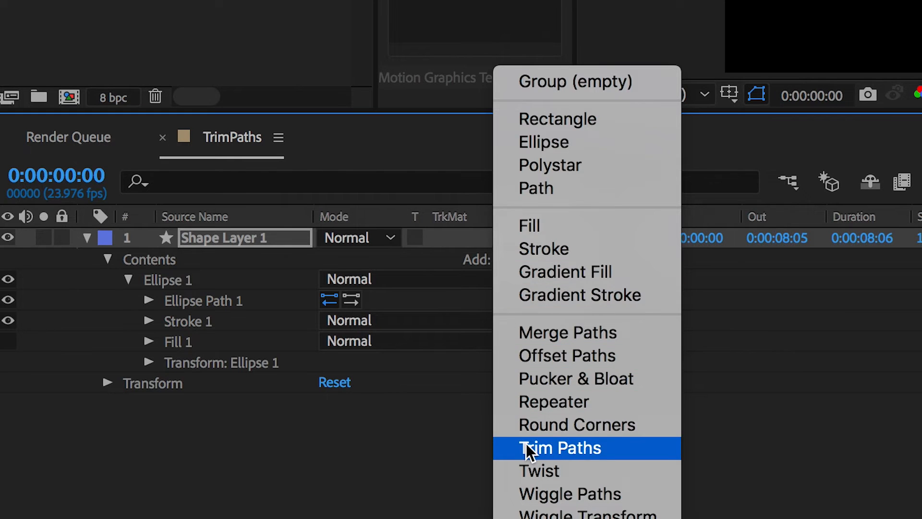
pyautogui.click(559, 448)
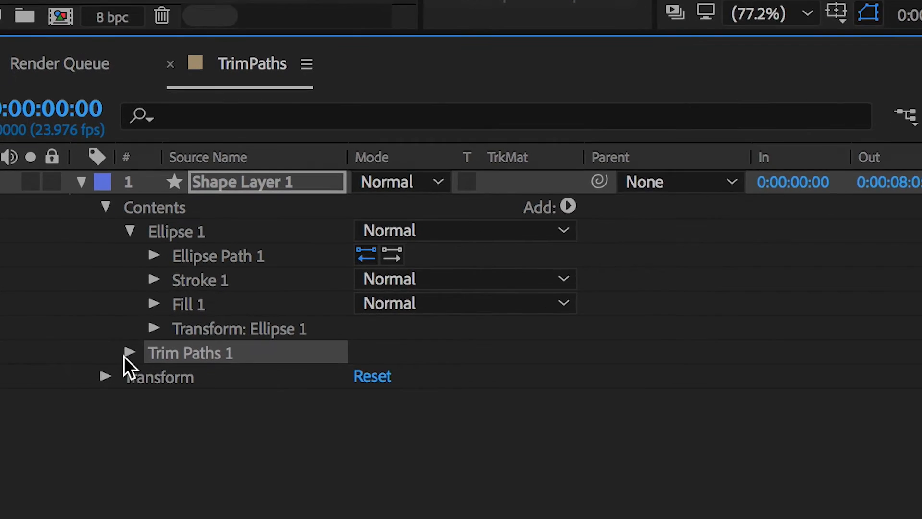
# Step: Reveal Trim Paths 1 and keyframe its Start and End values so the arc animates on and off
pyautogui.click(130, 353)
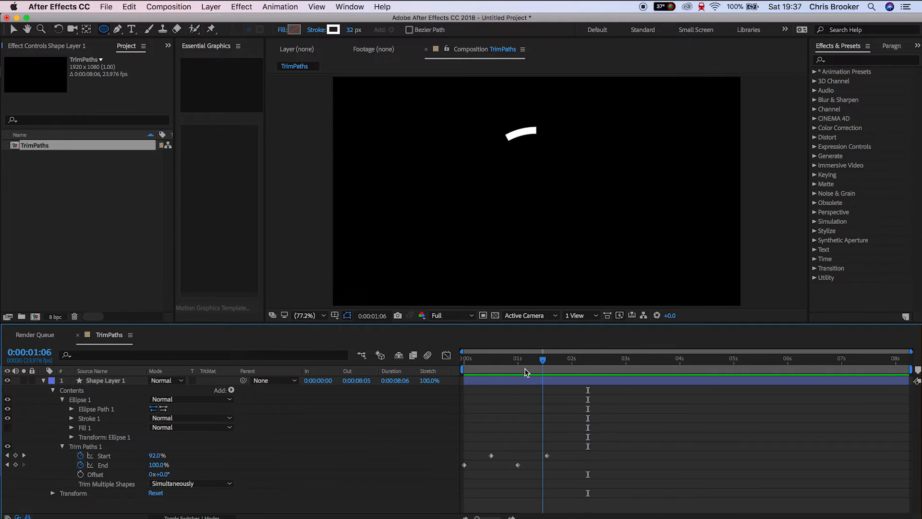
pyautogui.click(507, 358)
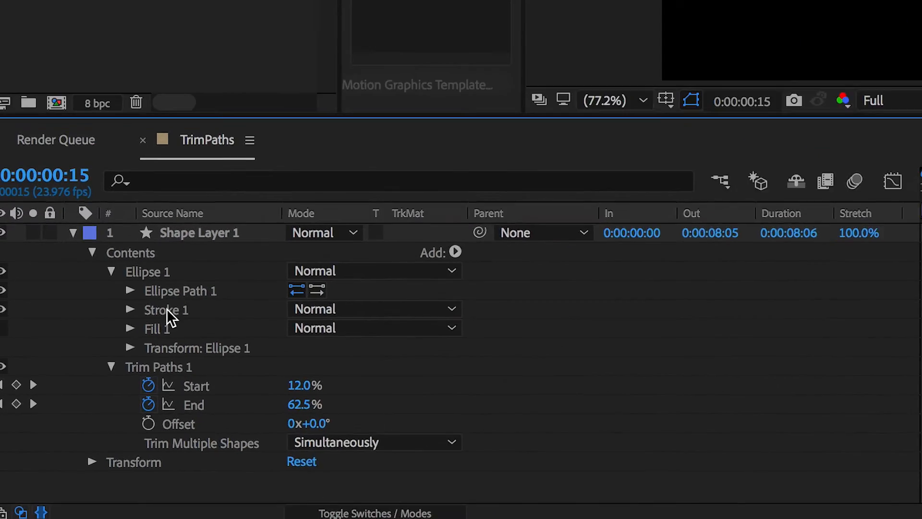
# Step: Under Stroke 1, add Dashes and lengthen the Dash value to 154
pyautogui.click(132, 309)
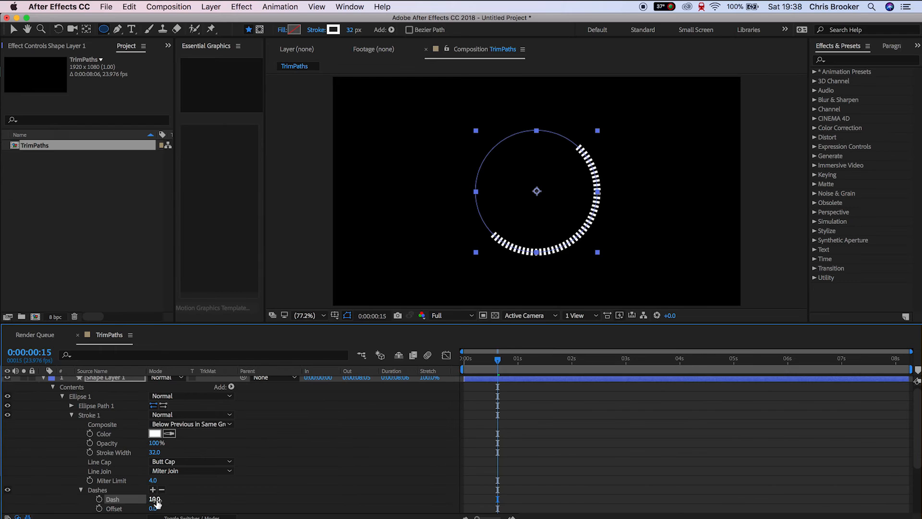
pyautogui.moveTo(156, 499); pyautogui.dragTo(171, 499)
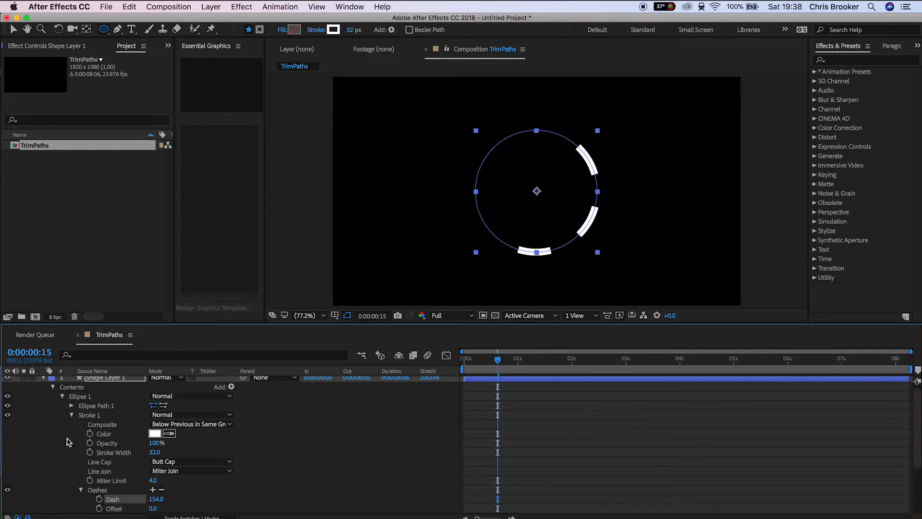
pyautogui.scroll(-3)
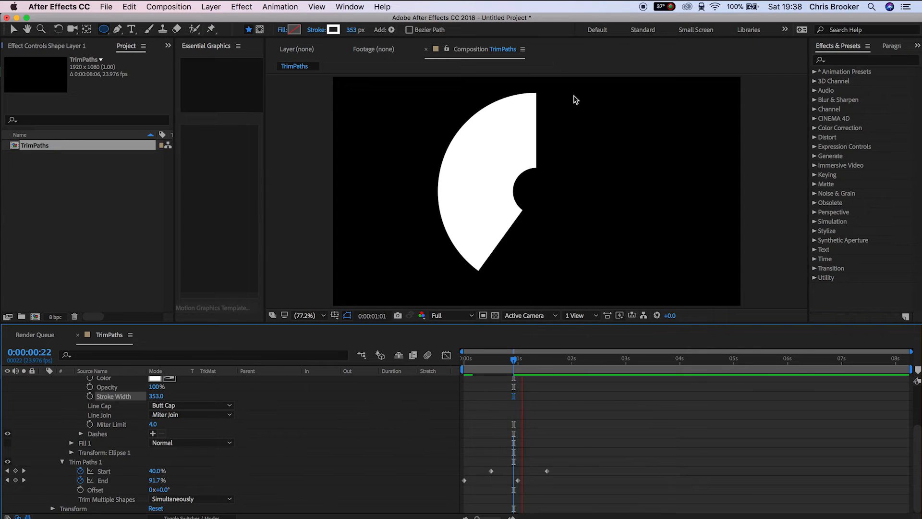
# Step: Remove the dashes and widen the stroke to 353 so the trimmed arc becomes a solid wedge
pyautogui.click(465, 358)
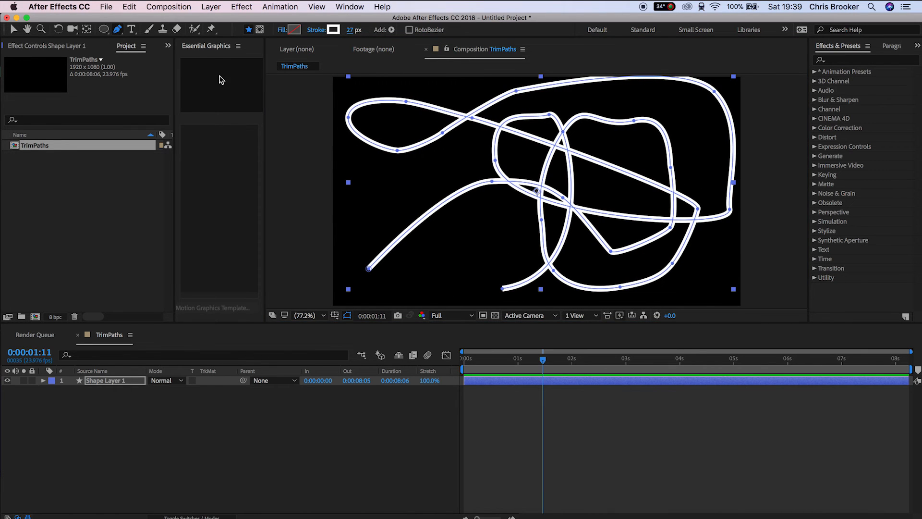
# Step: Add a Trim Paths operator to the scribbled path's Shape 1 and reveal its Start 0%, End 100%
pyautogui.click(43, 381)
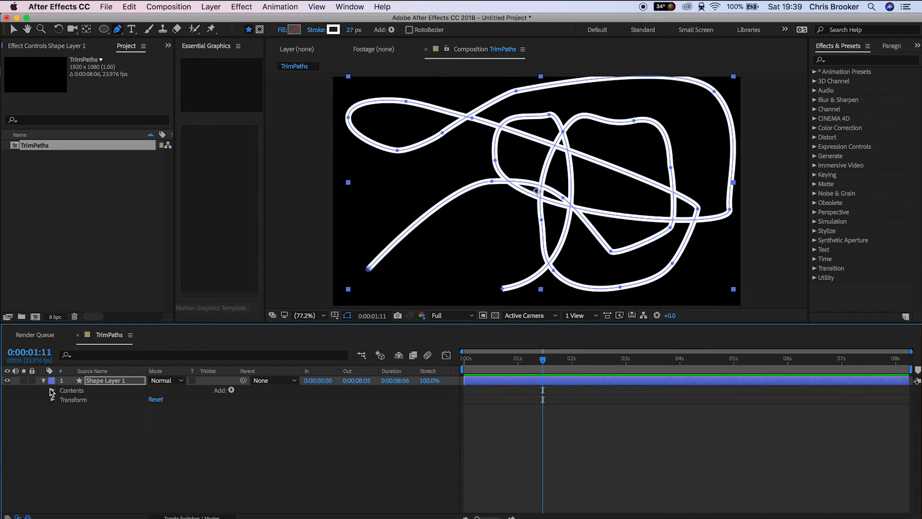
pyautogui.click(62, 390)
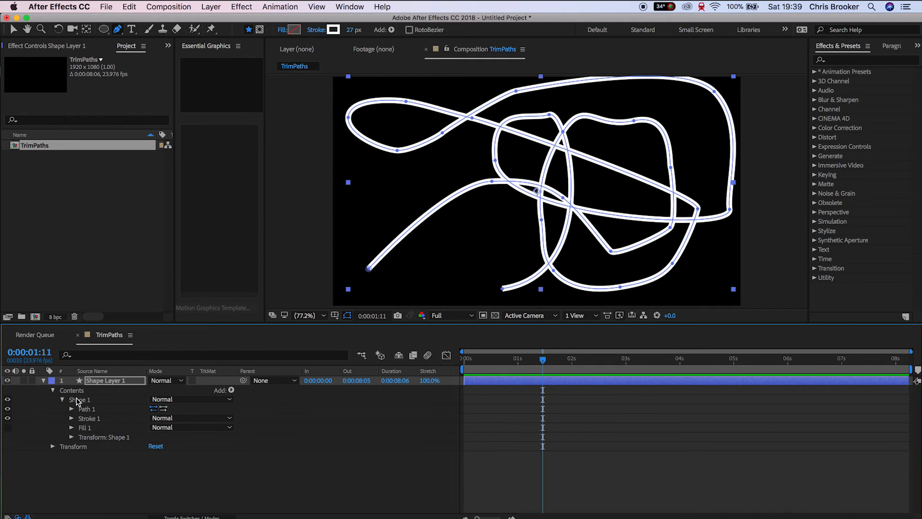
pyautogui.click(231, 390)
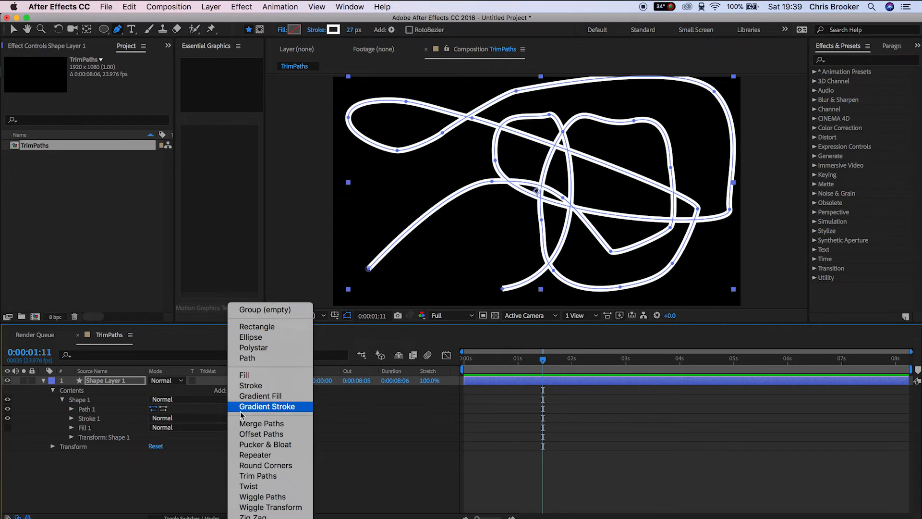
pyautogui.click(259, 475)
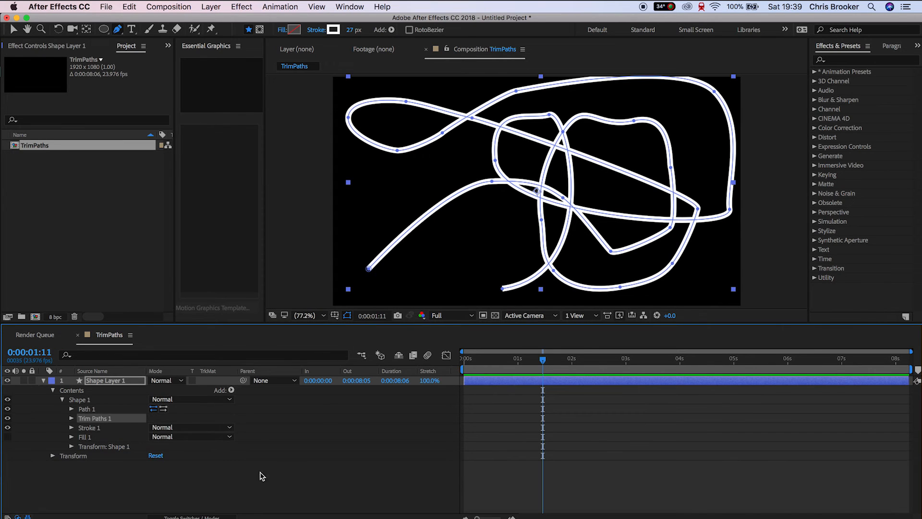
pyautogui.click(70, 418)
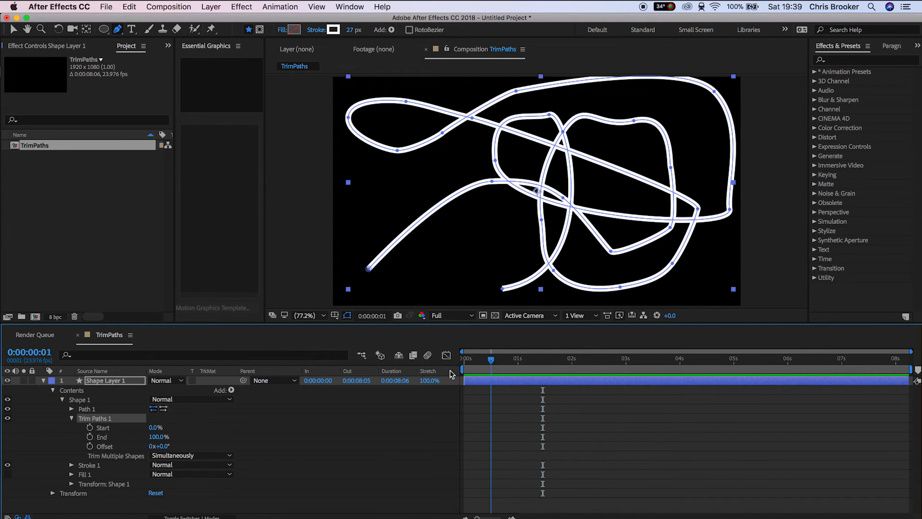